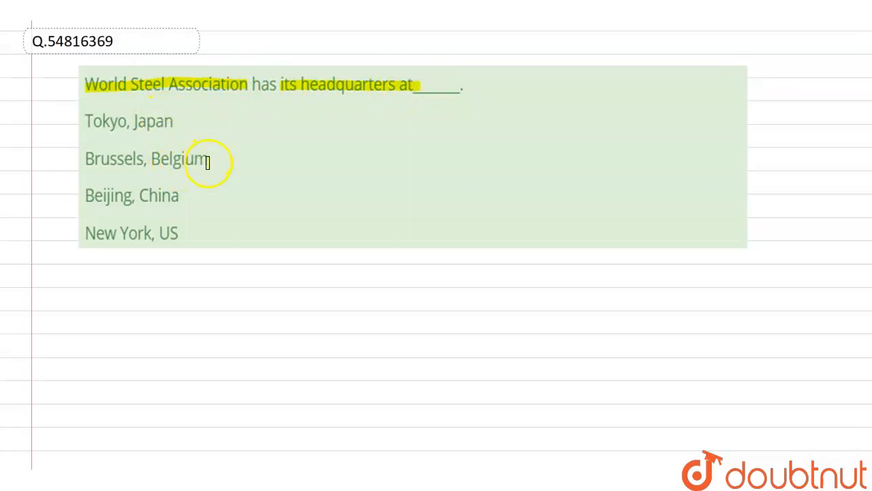
pyautogui.moveTo(201, 179)
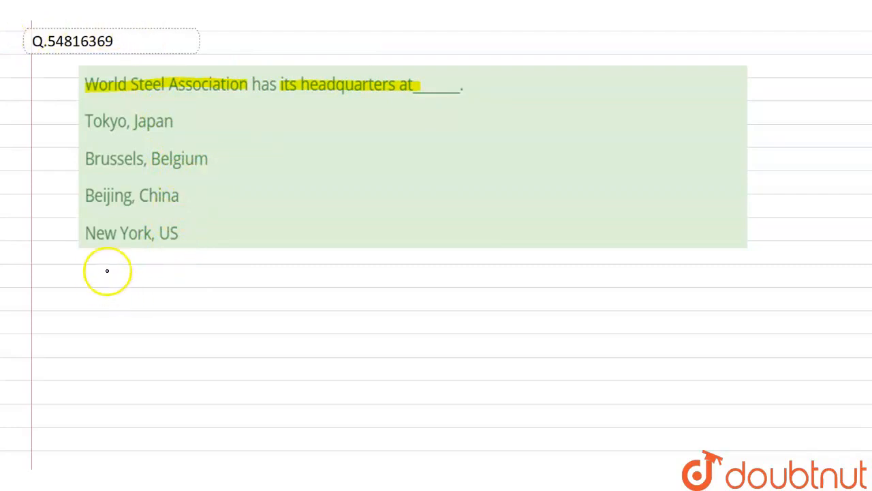
pyautogui.moveTo(85, 275)
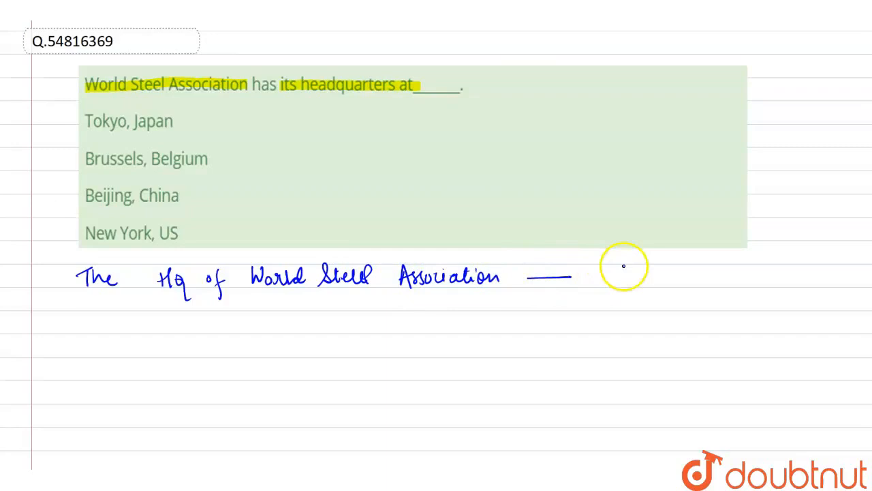
pyautogui.write('Brussels, Belgium.')
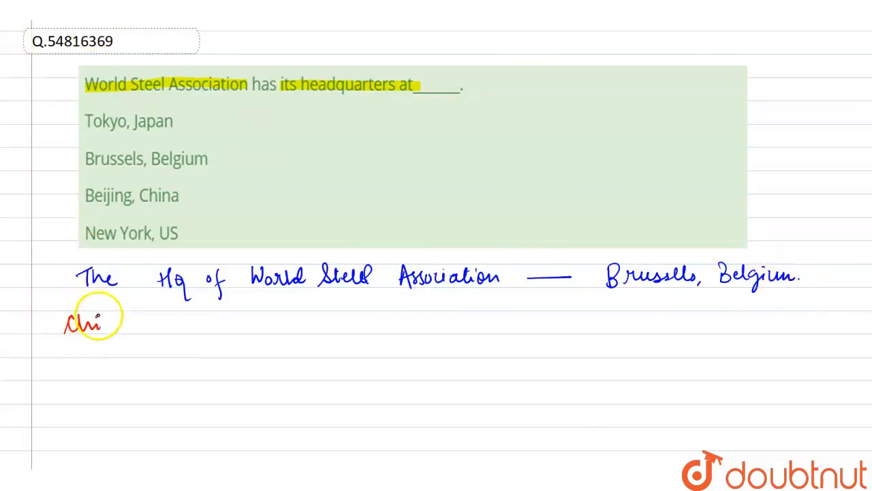
pyautogui.moveTo(166, 316)
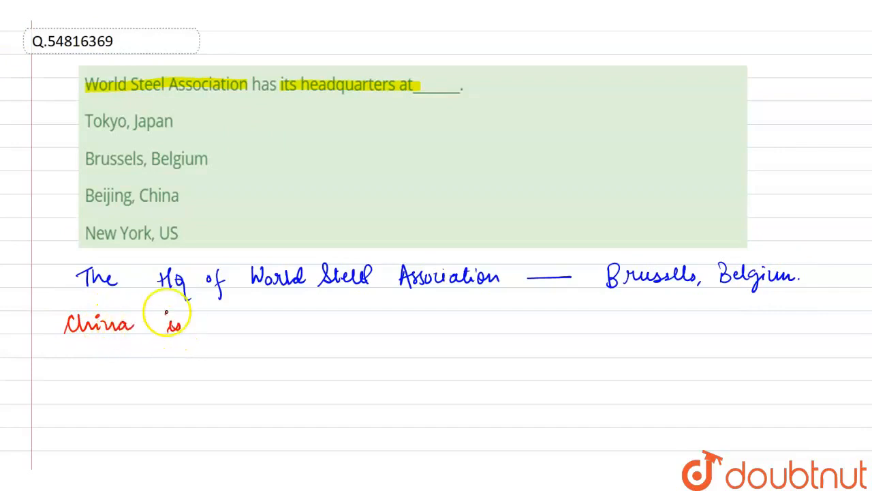
pyautogui.moveTo(307, 333)
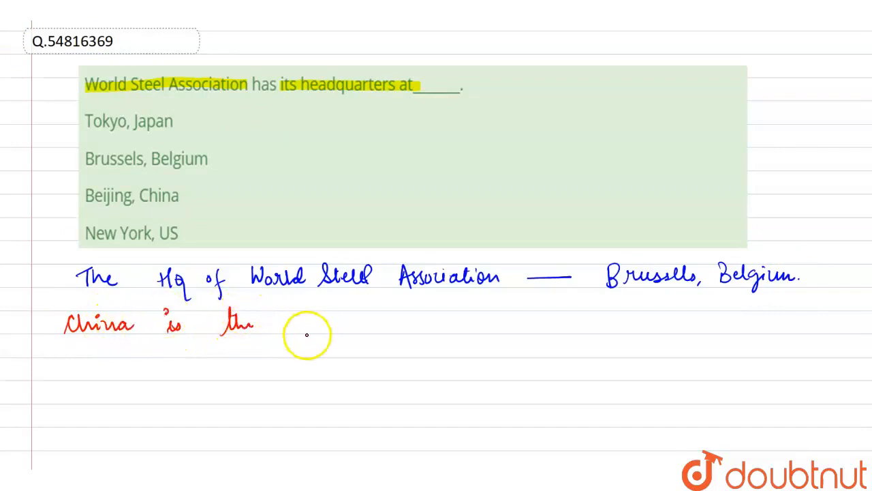